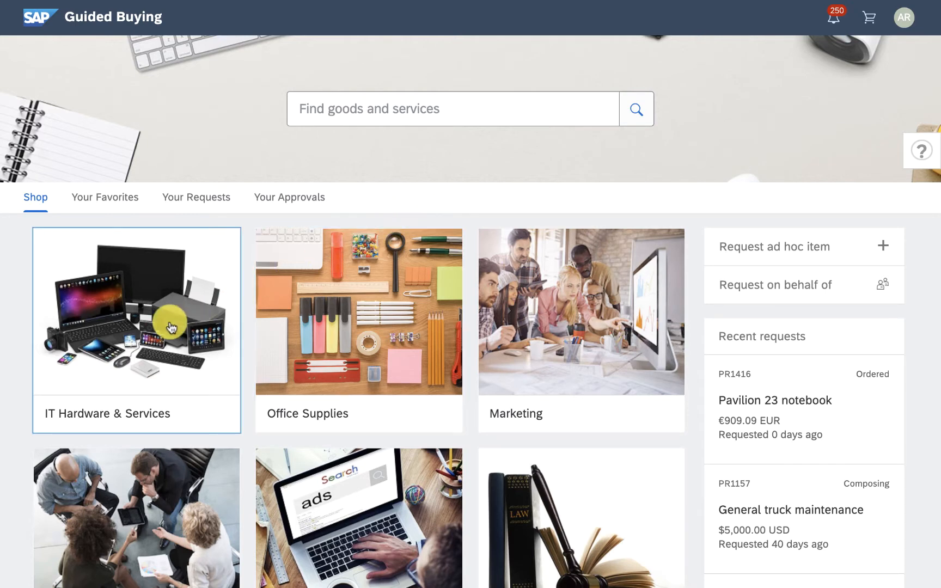
Step: Add one T430 Tower Server ($2,010.00 USD) from IT Hardware > Servers to the cart and check out
click(137, 330)
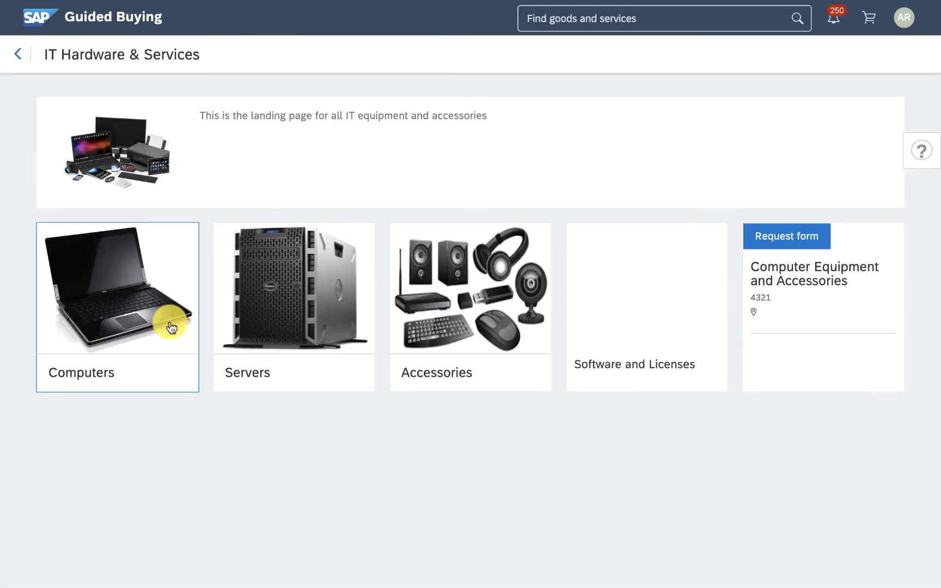
click(292, 288)
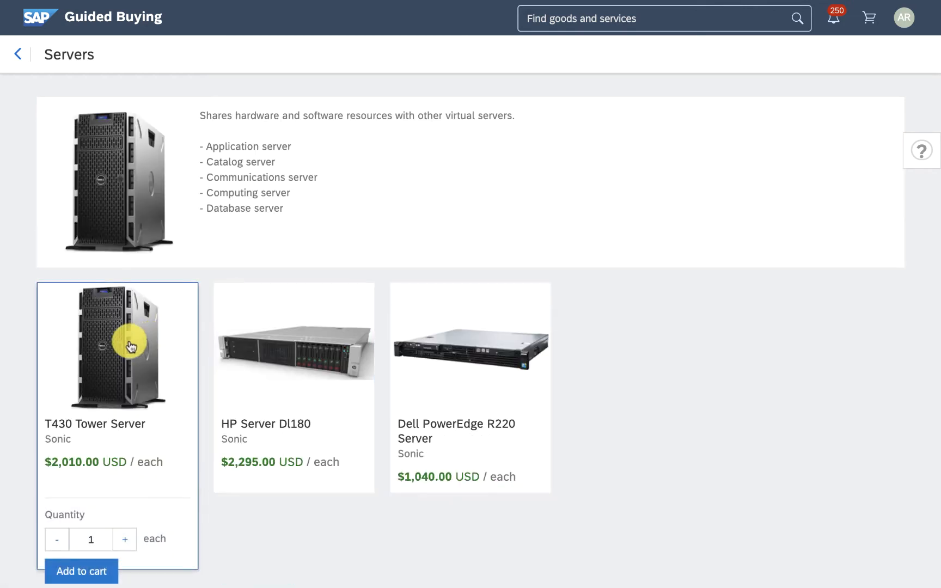
mouse_move(95, 512)
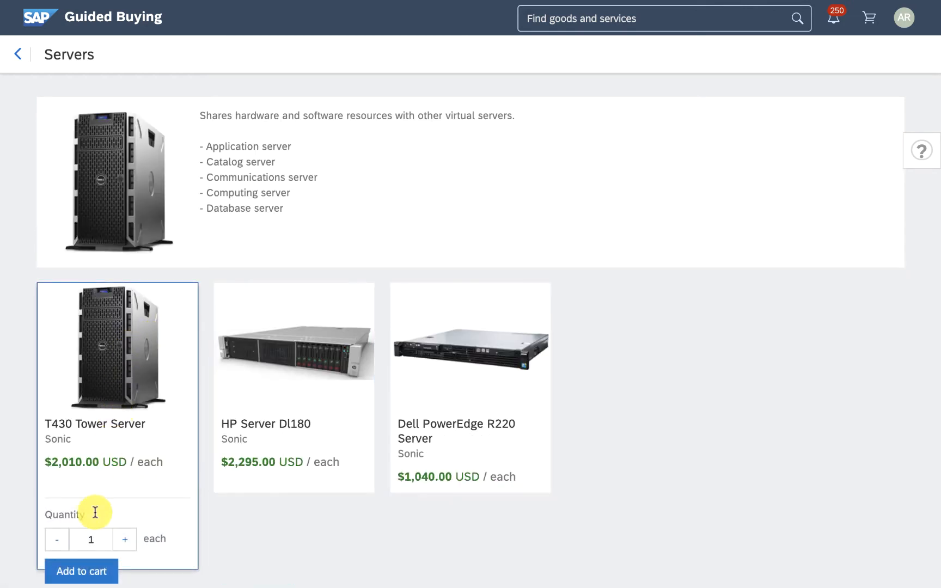
click(80, 571)
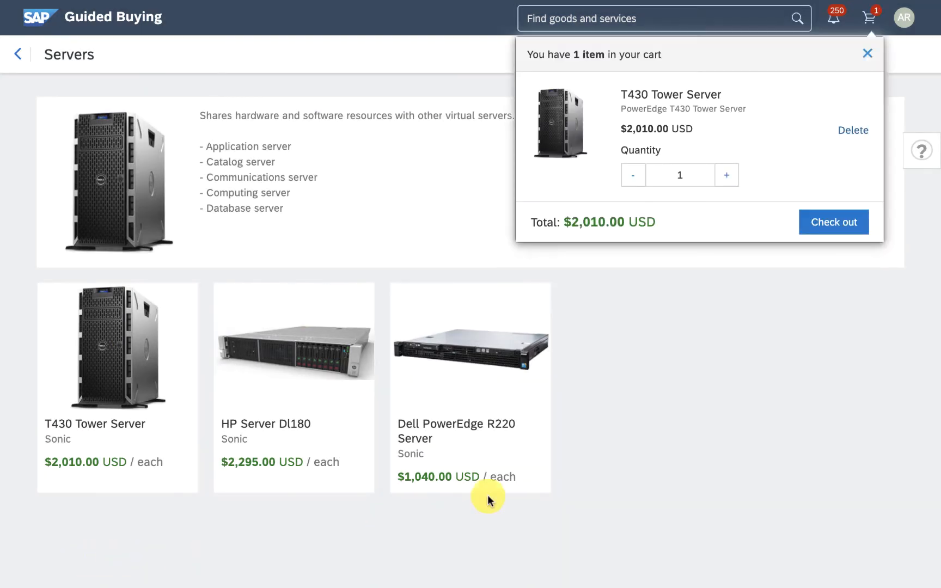
click(833, 223)
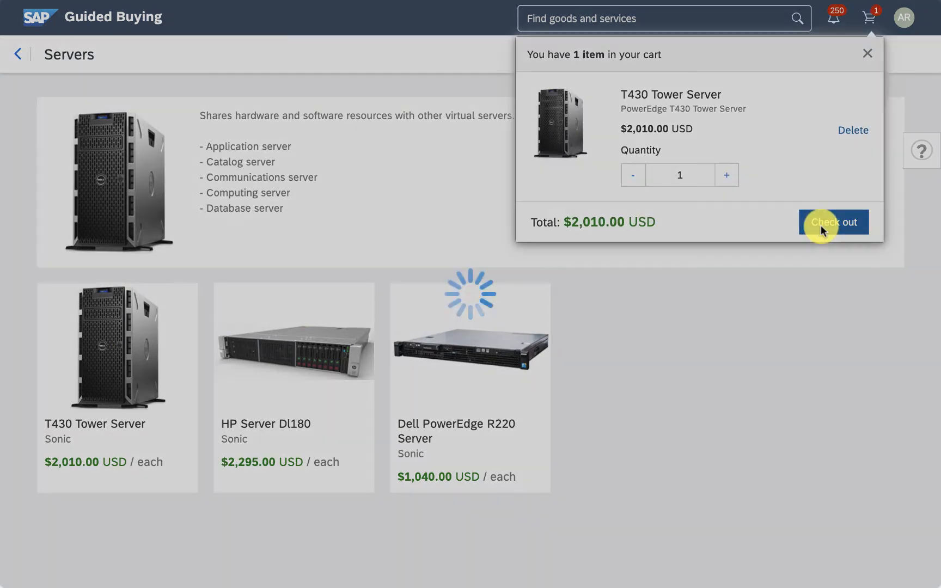
Step: Review the Asset Manager approval step and send requisition PR1419 for approval
click(833, 223)
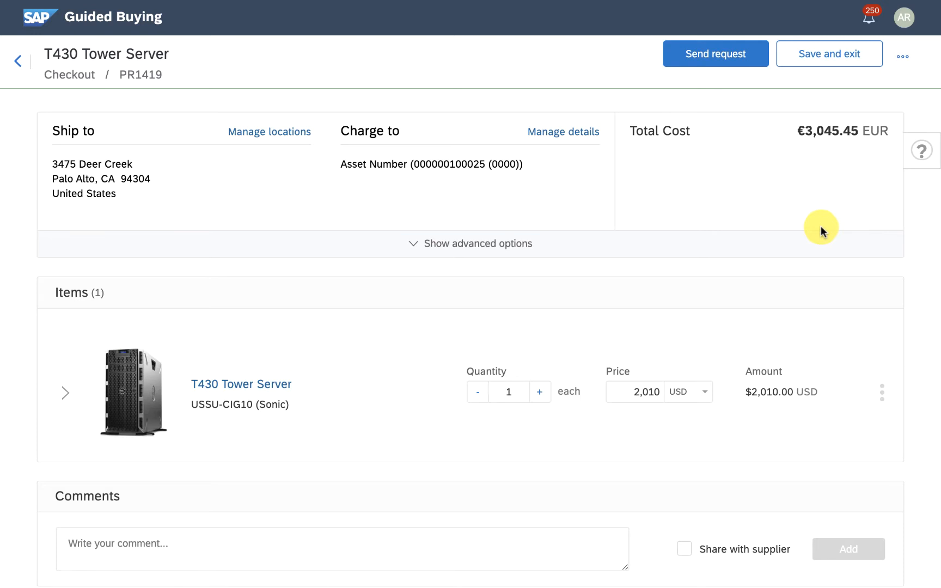
mouse_move(441, 182)
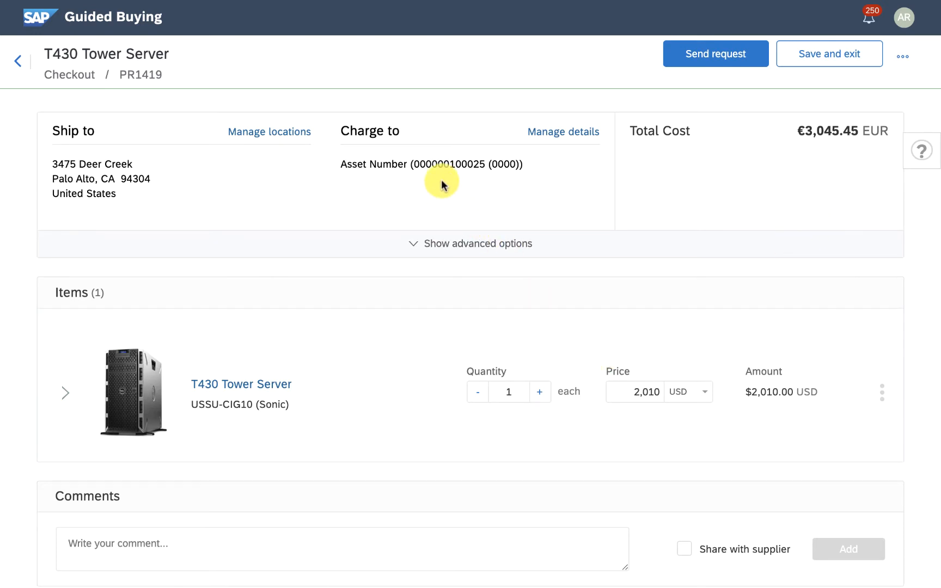
scroll(down, 3)
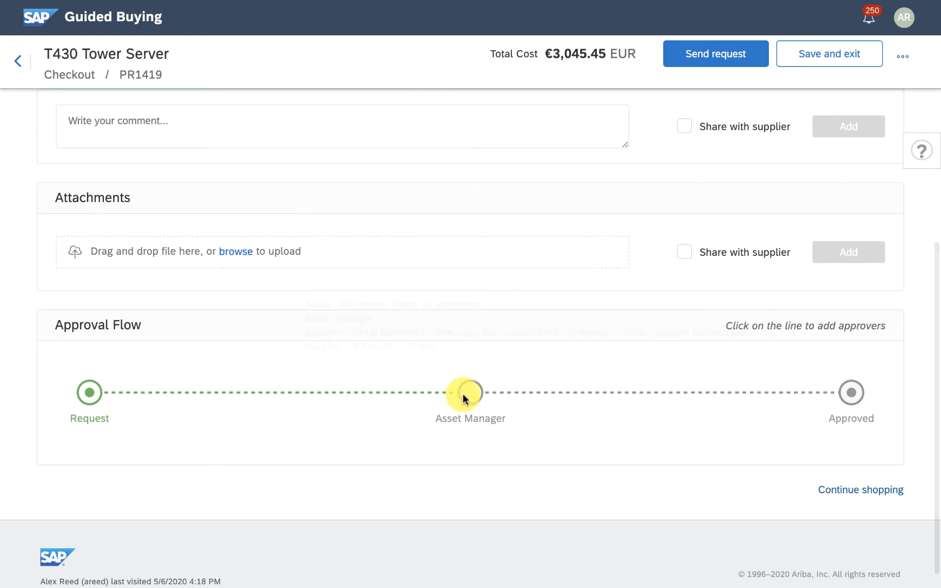
click(714, 53)
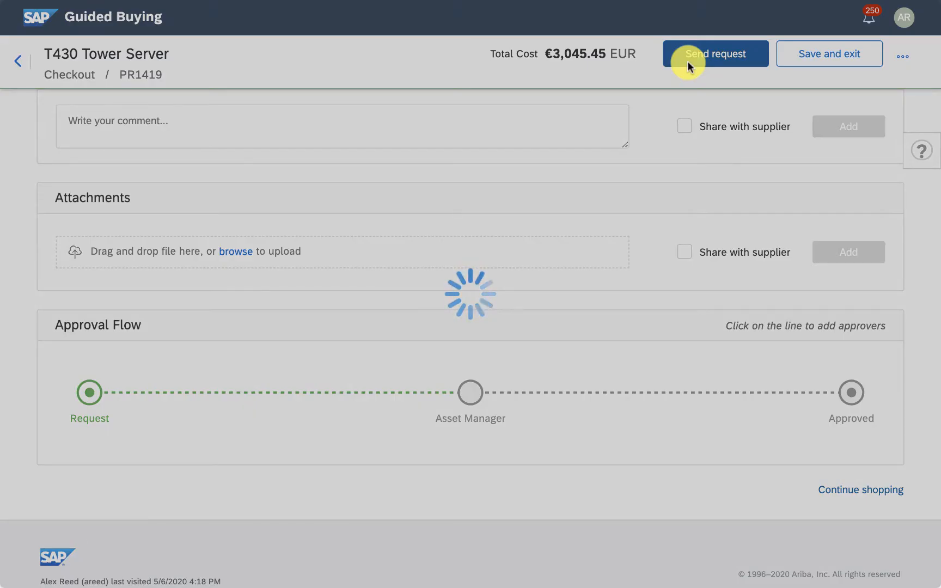
click(714, 54)
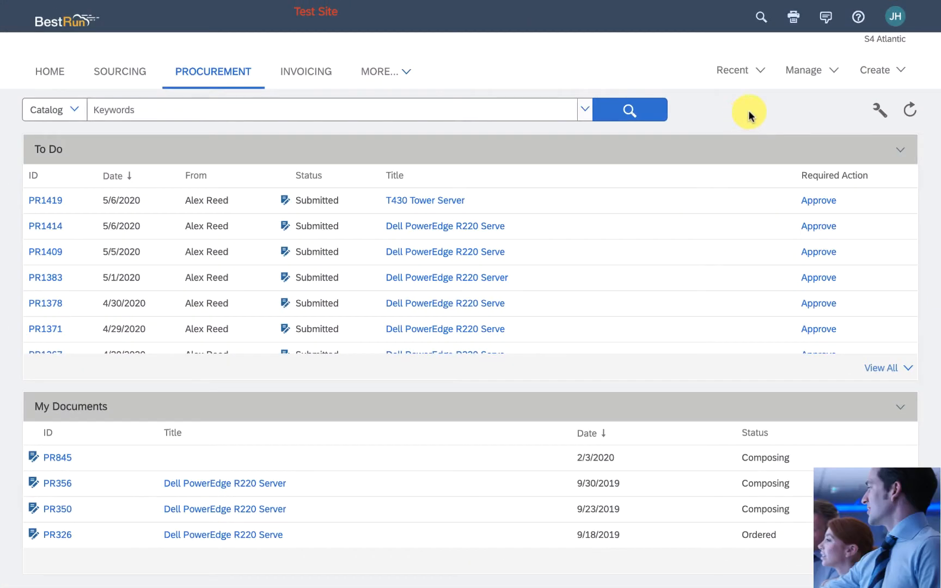
Step: Manage request PR1419 from the Asset Workbench queue
click(807, 70)
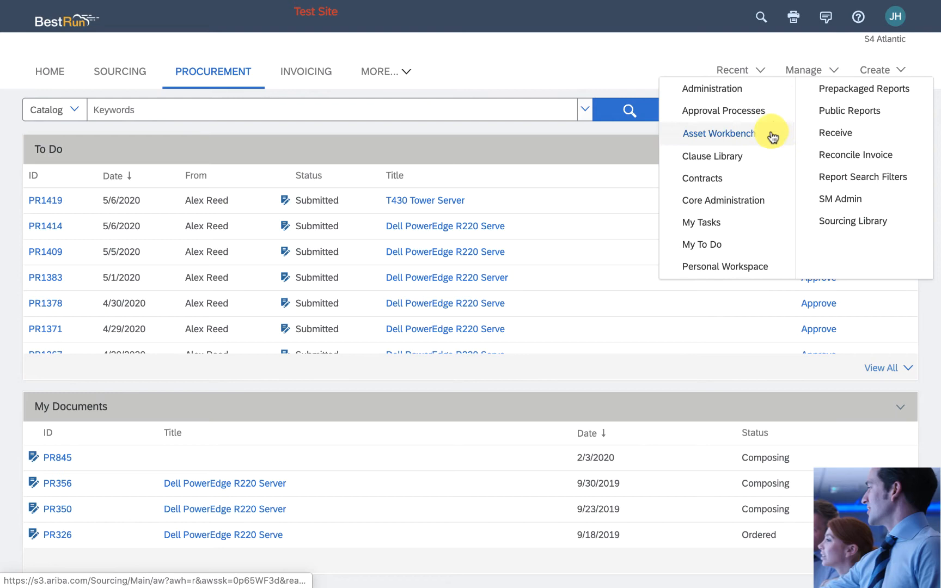
click(718, 133)
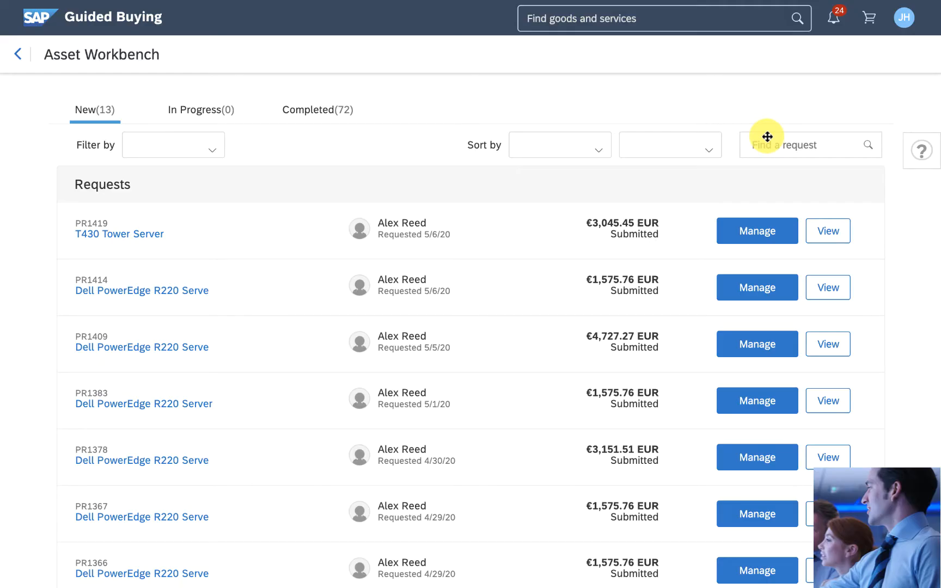
mouse_move(544, 215)
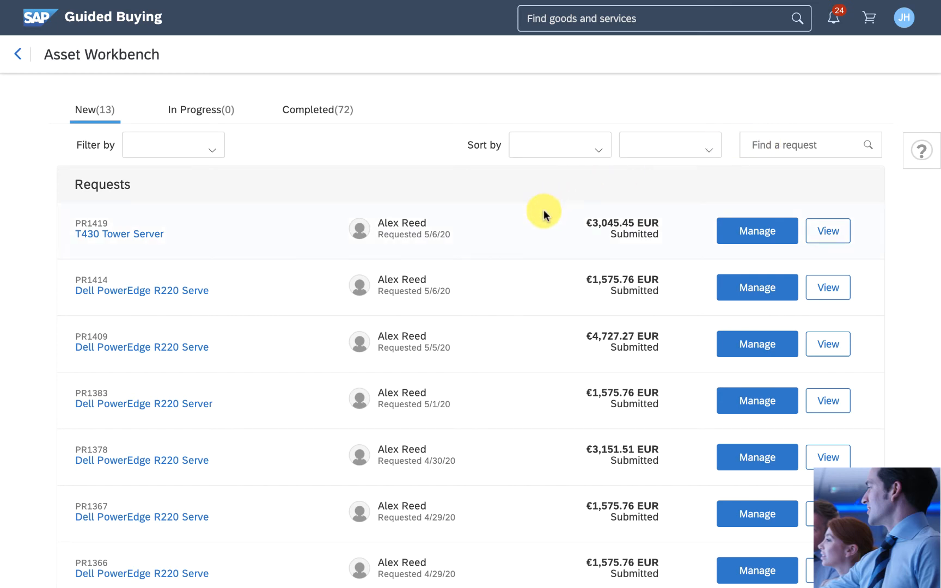
mouse_move(416, 217)
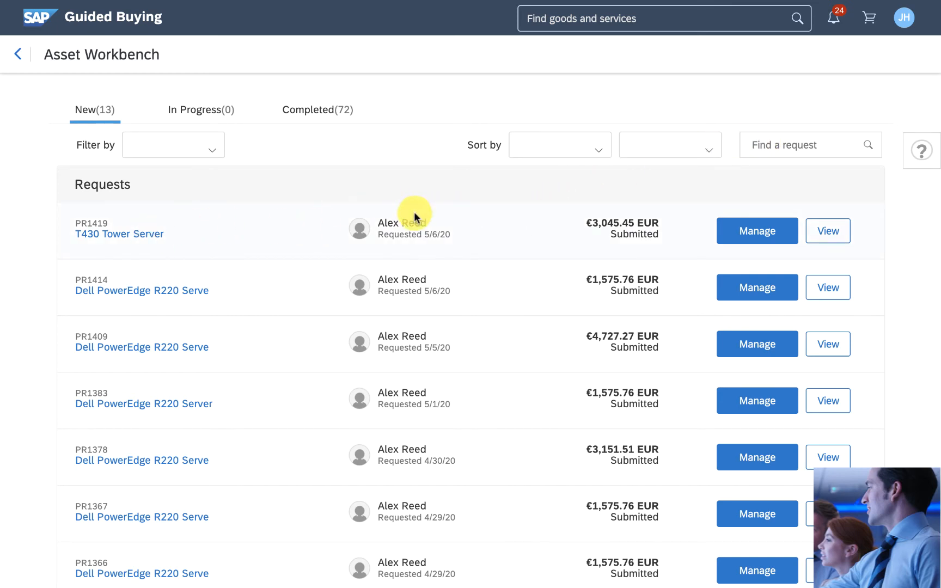
click(757, 231)
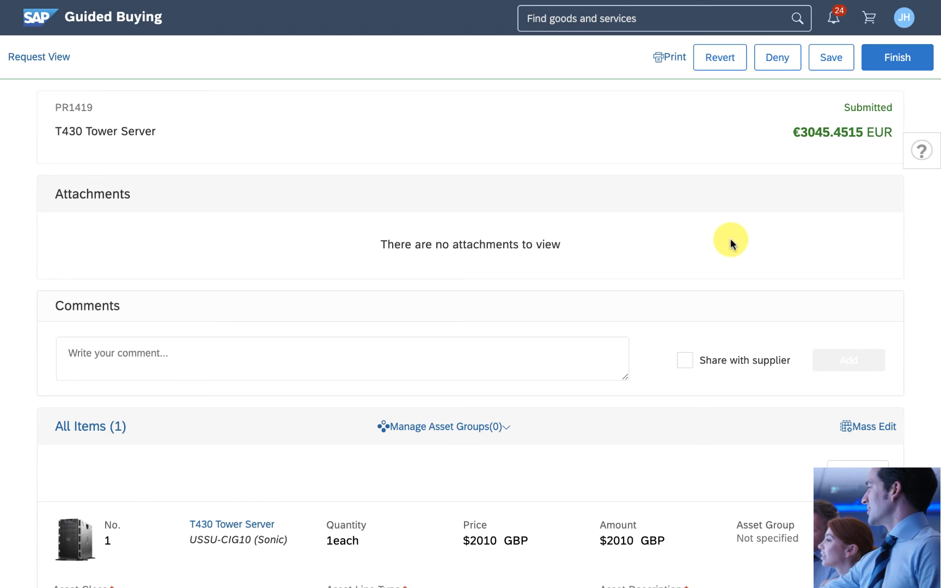
Step: Assign asset class 00002100 Office Equipment with asset description 'Server'
scroll(down, 3)
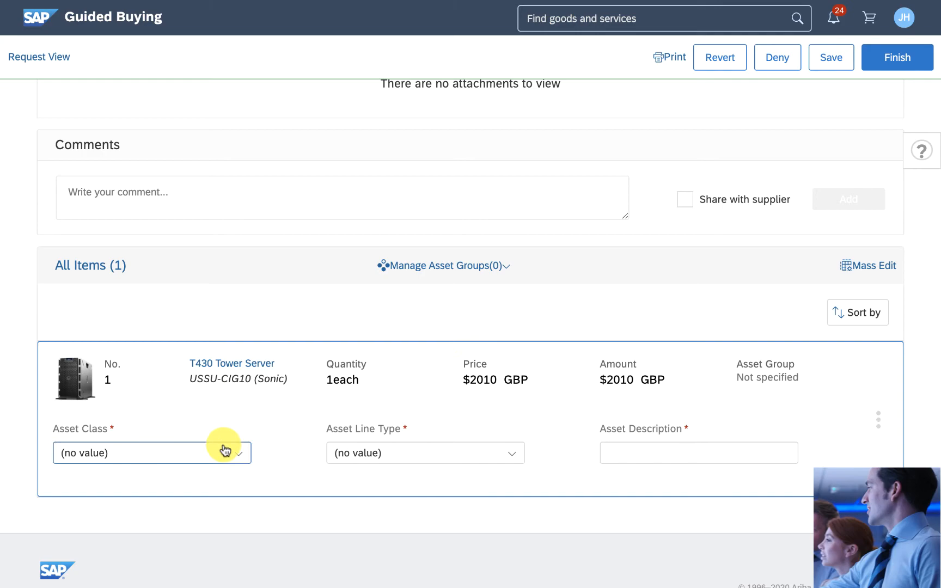
click(152, 453)
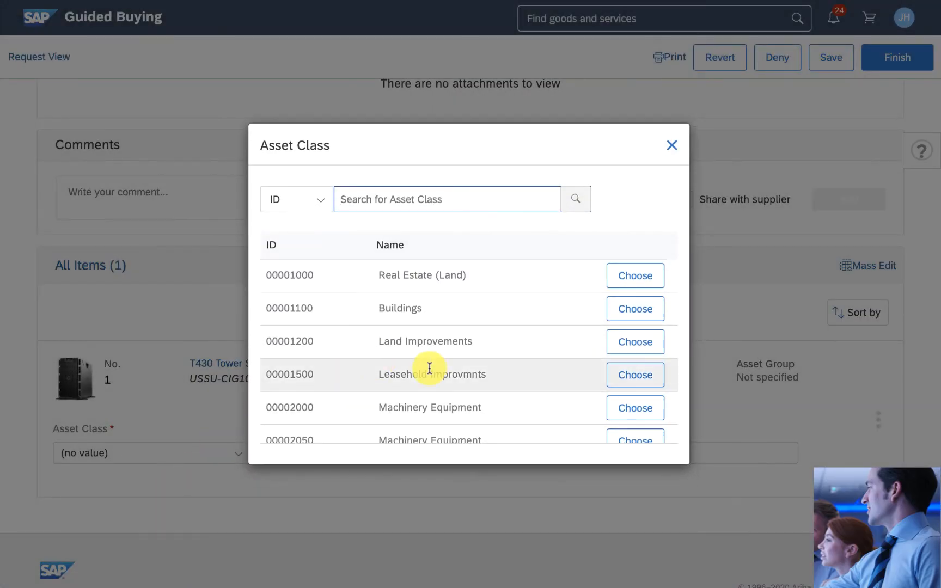
scroll(down, 3)
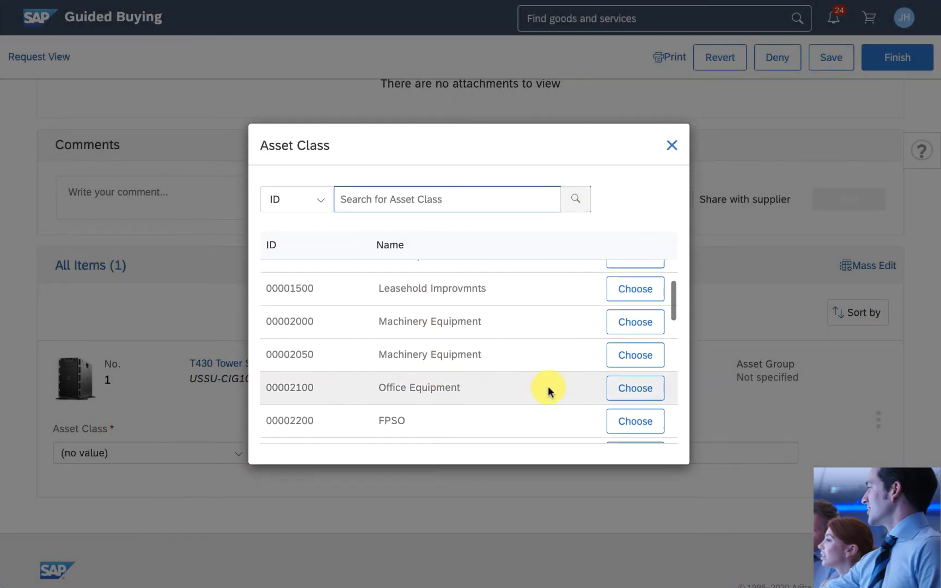
click(634, 388)
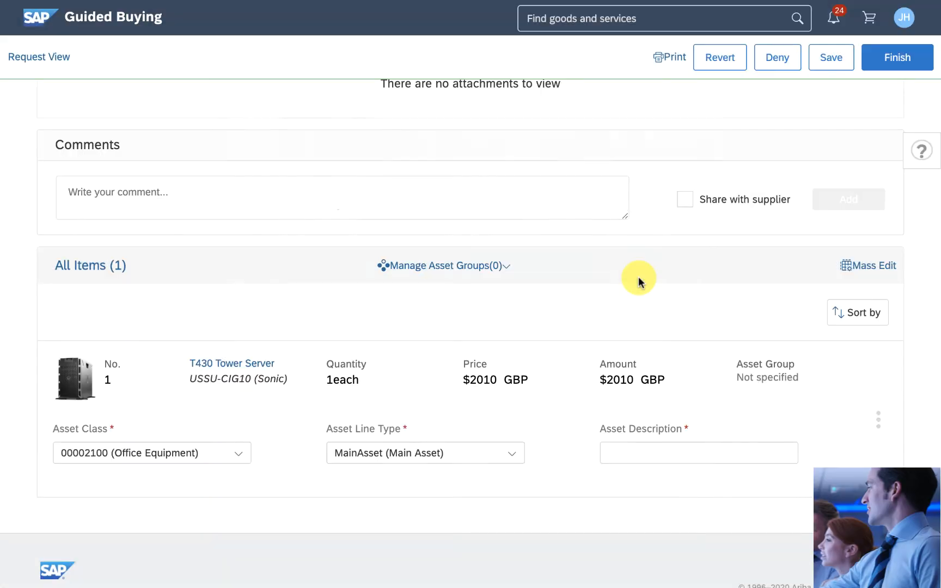
text(Server)
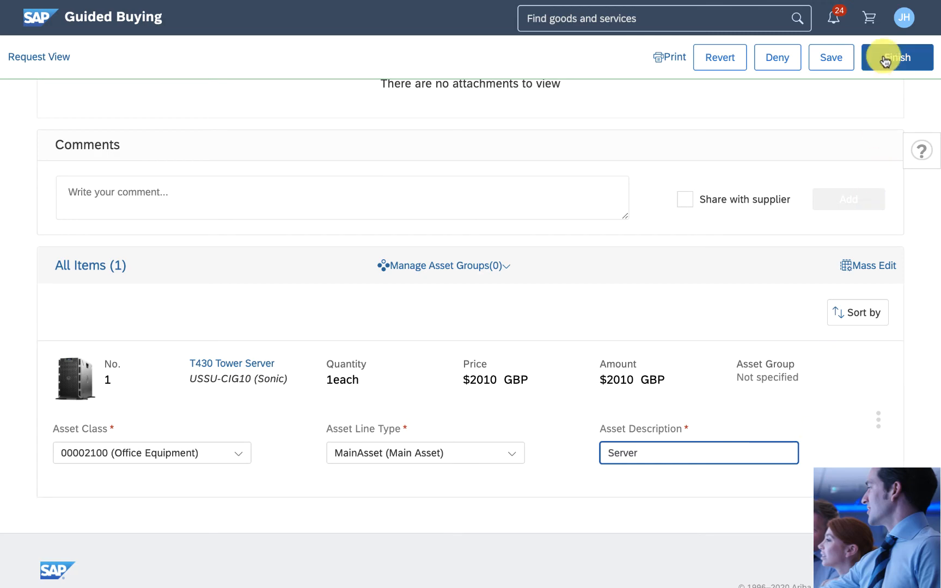
Step: Finish the approval of PR1419 with the comment 'looks great'
click(896, 57)
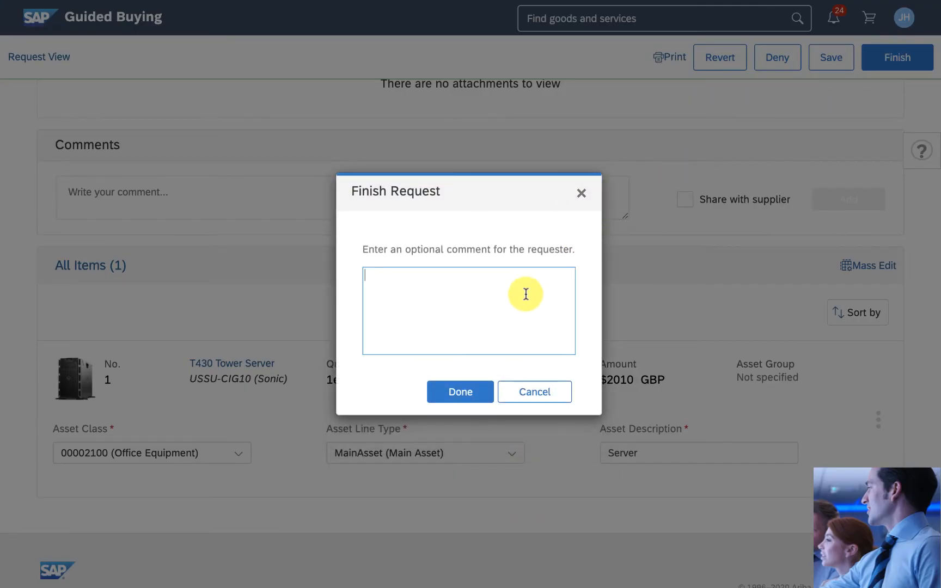
text(looks great)
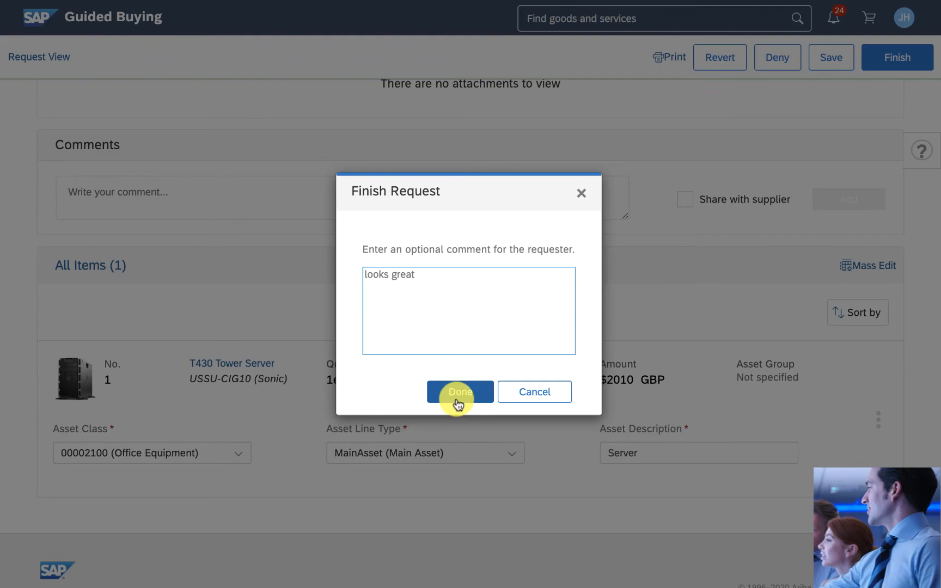
click(459, 391)
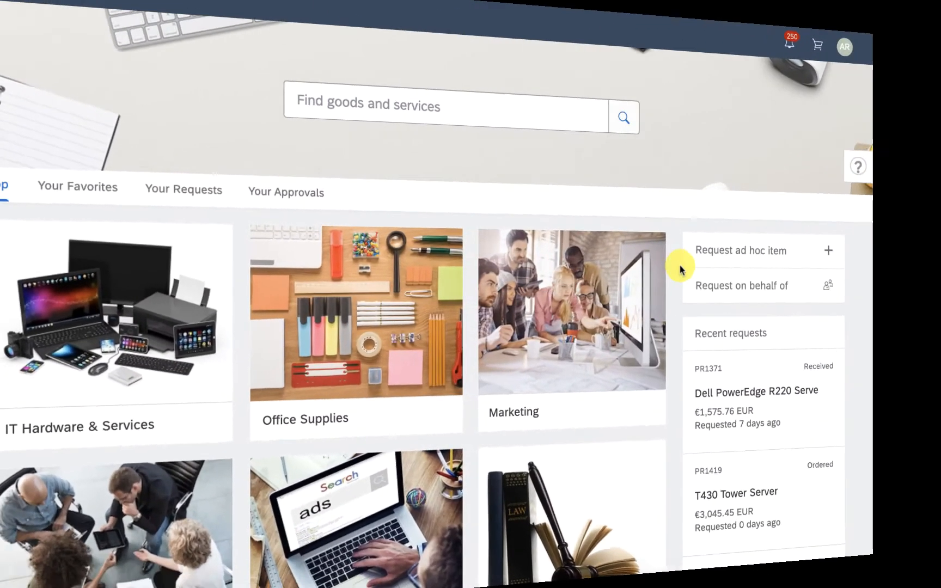
click(734, 492)
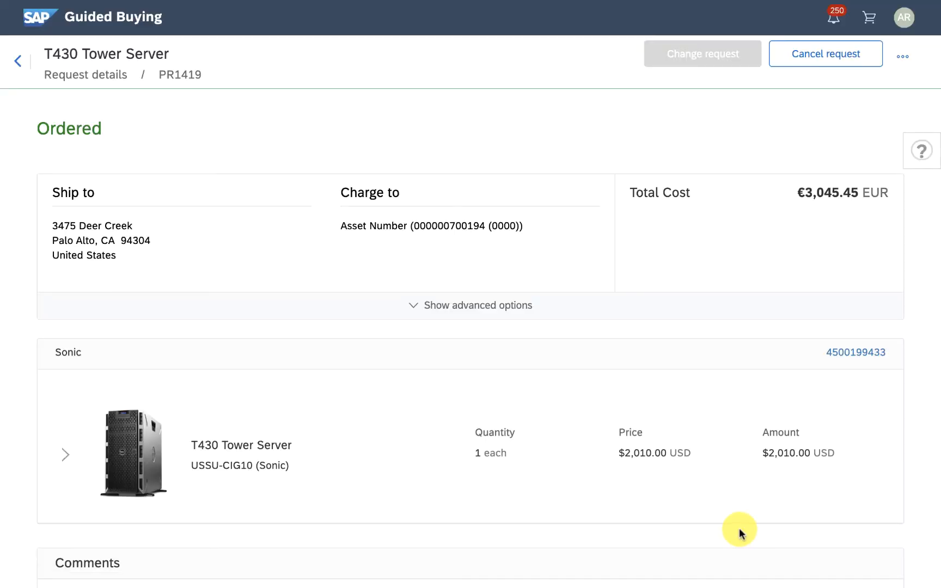
scroll(down, 3)
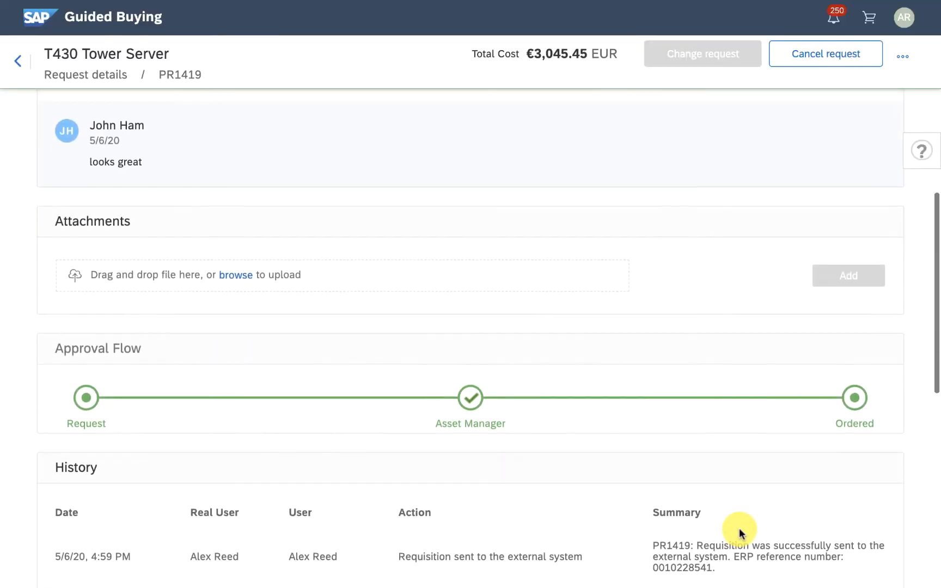
scroll(down, 3)
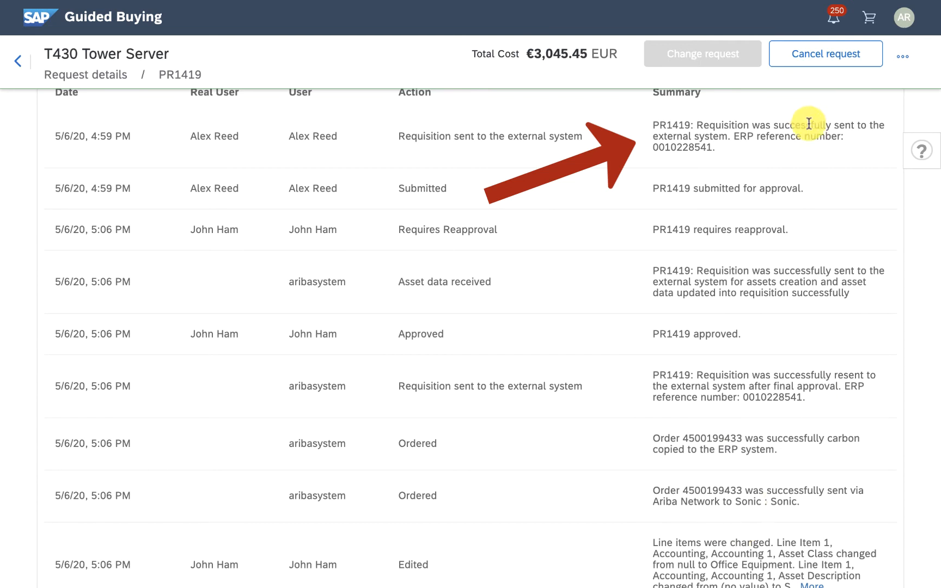
mouse_move(904, 484)
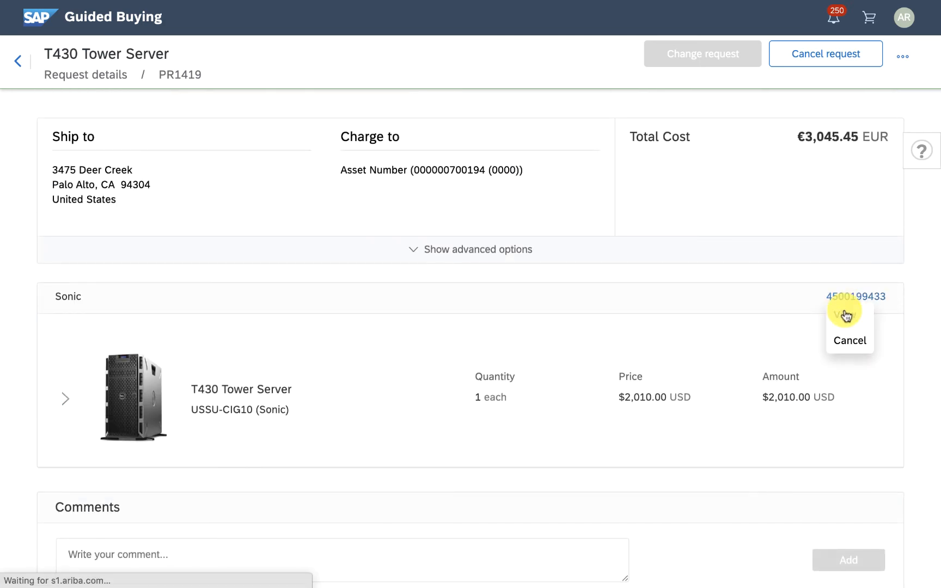
click(854, 296)
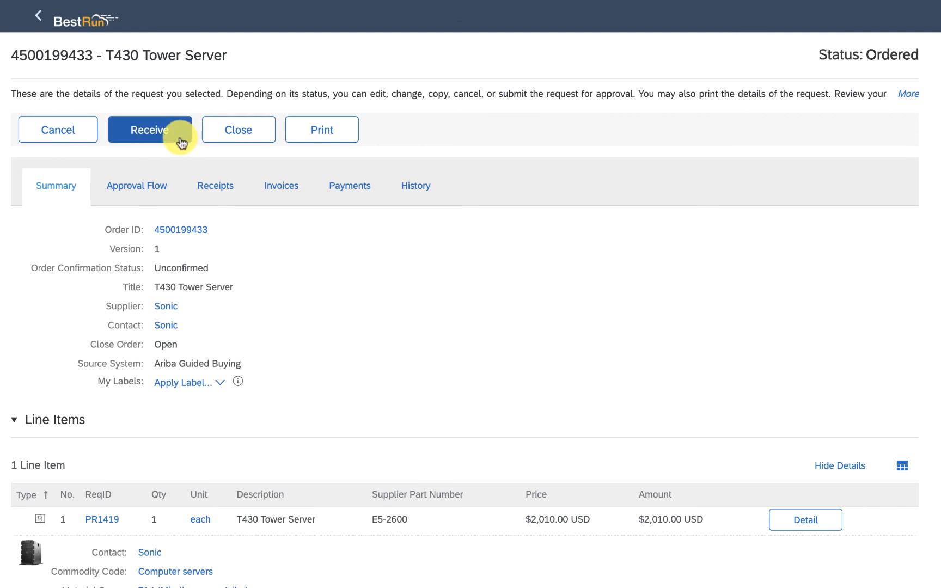
click(149, 129)
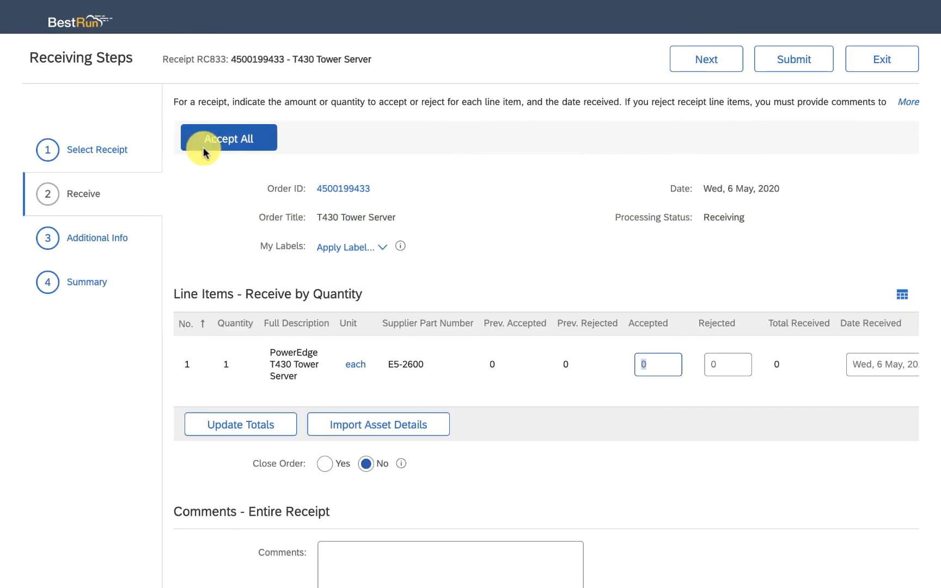
click(228, 138)
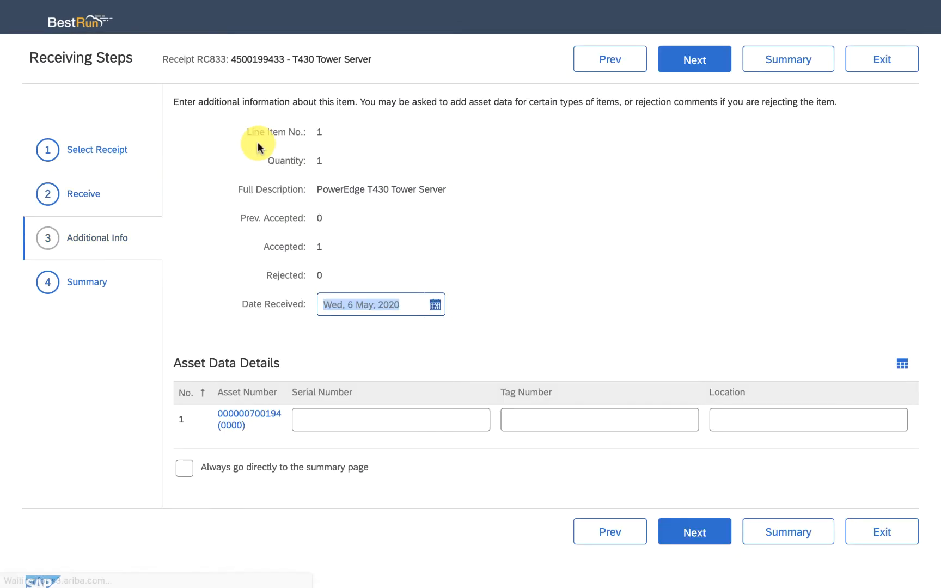
click(389, 419)
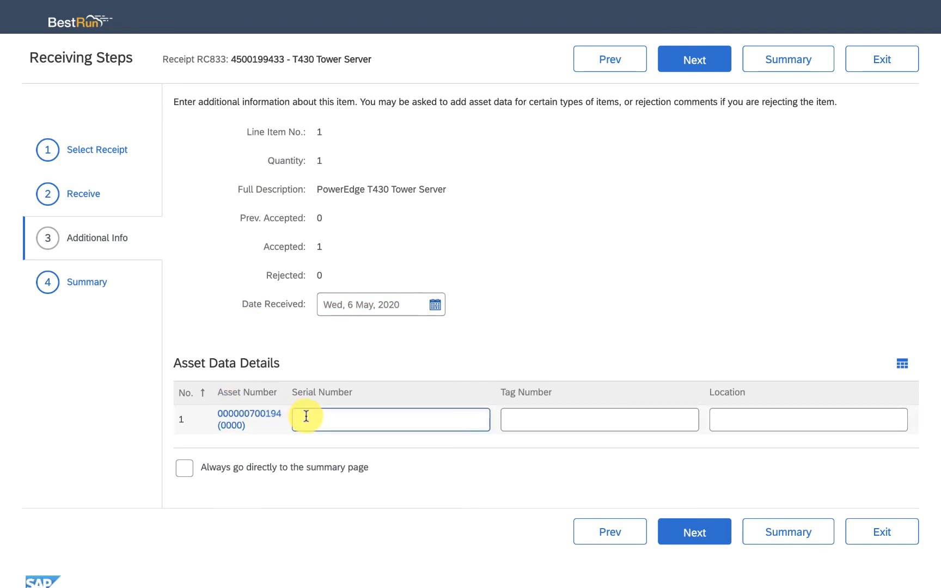
text(Sydney)
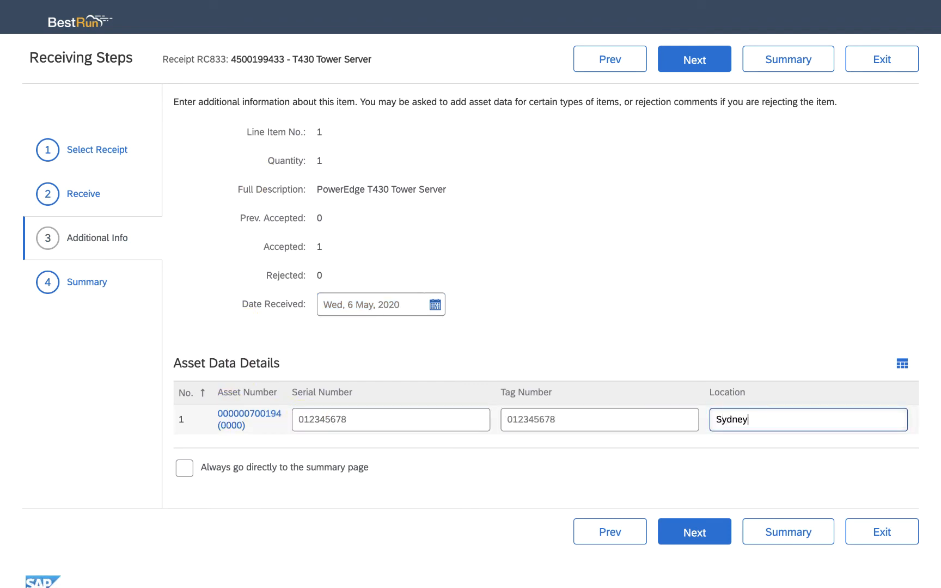